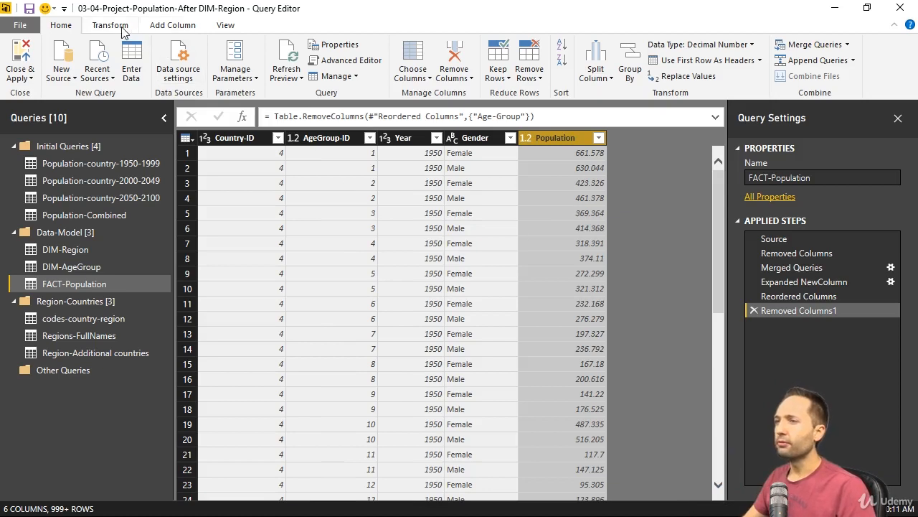
# Switch the ribbon to the Transform tools for the FACT-Population query.
pyautogui.click(109, 25)
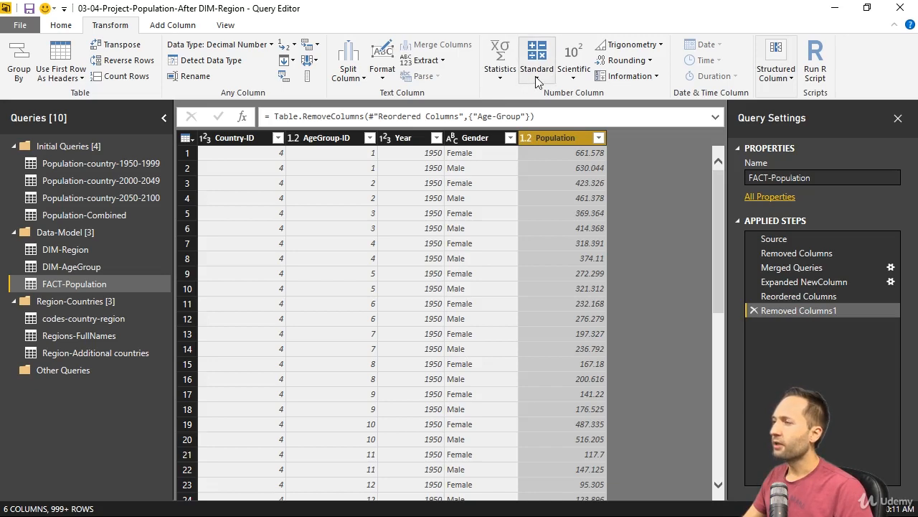
# Choose Multiply from the Standard arithmetic operations for the Population column.
pyautogui.click(536, 61)
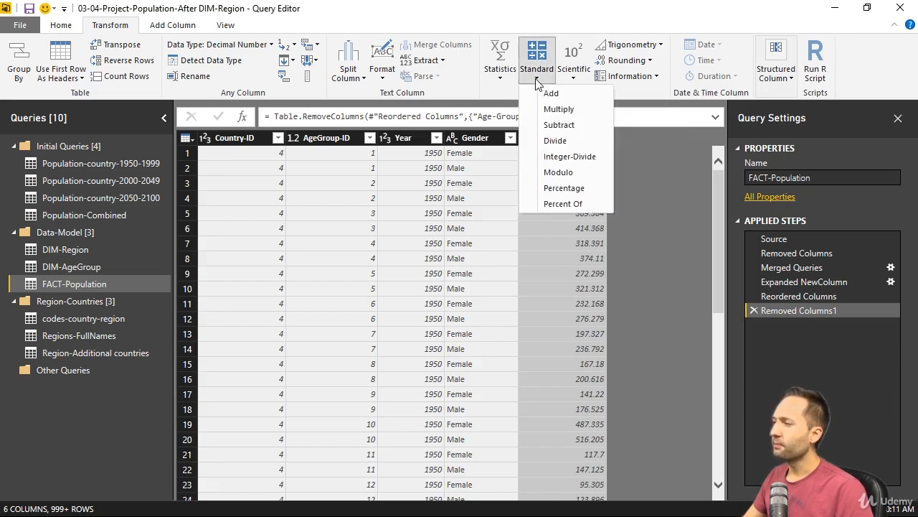
pyautogui.moveTo(560, 109)
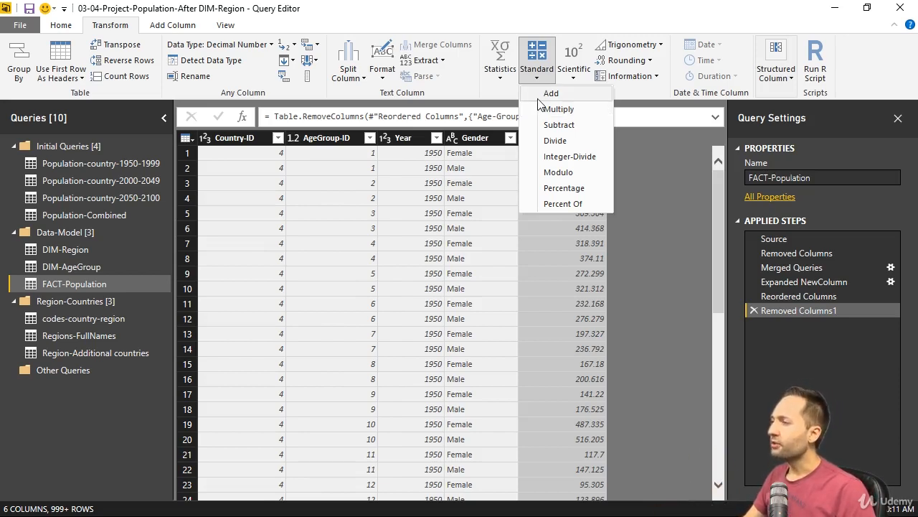
pyautogui.click(558, 109)
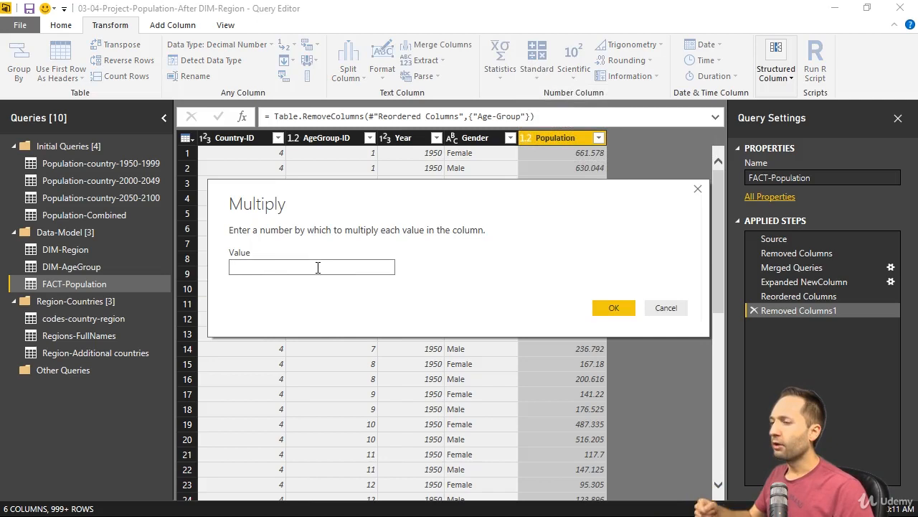
# Multiply every Population value by 1000, adding a Multiplied Column step.
pyautogui.write('1000')
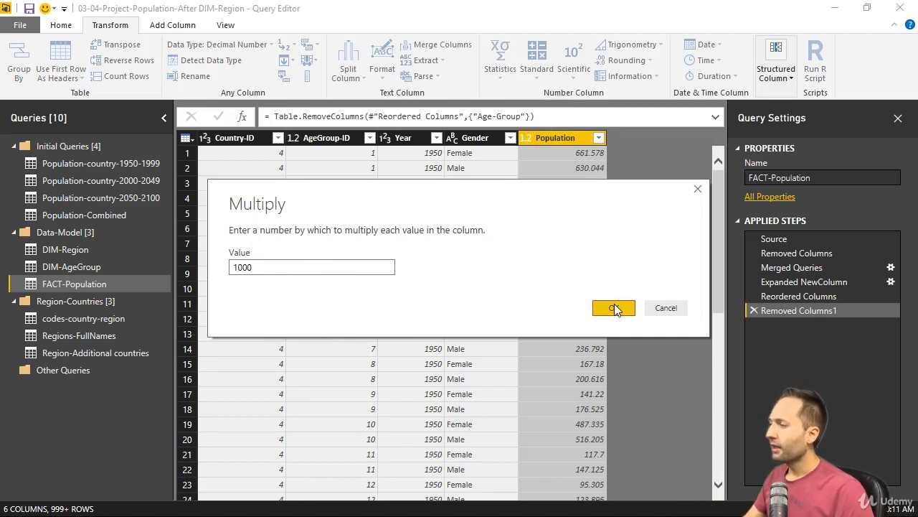
pyautogui.click(612, 307)
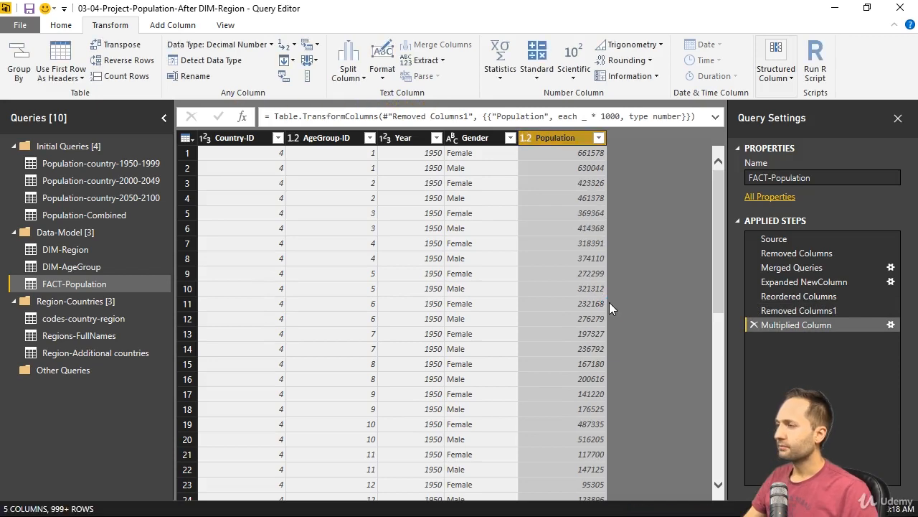